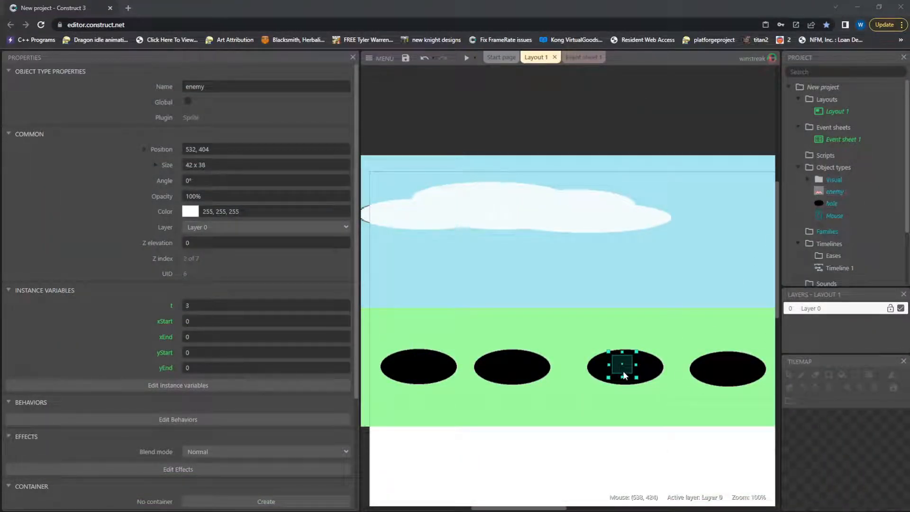
# Select the enemy sprite in the third hole and reveal its instance variables in Properties
pyautogui.click(625, 366)
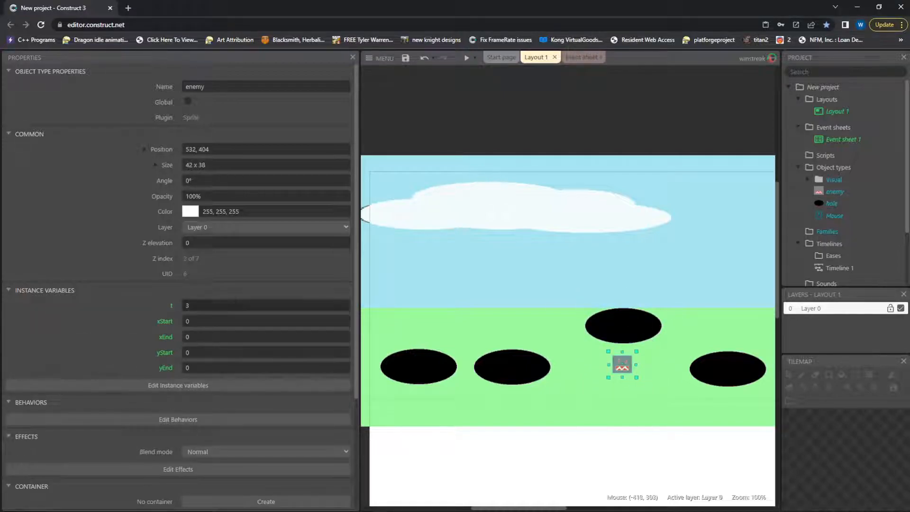
pyautogui.moveTo(150, 309)
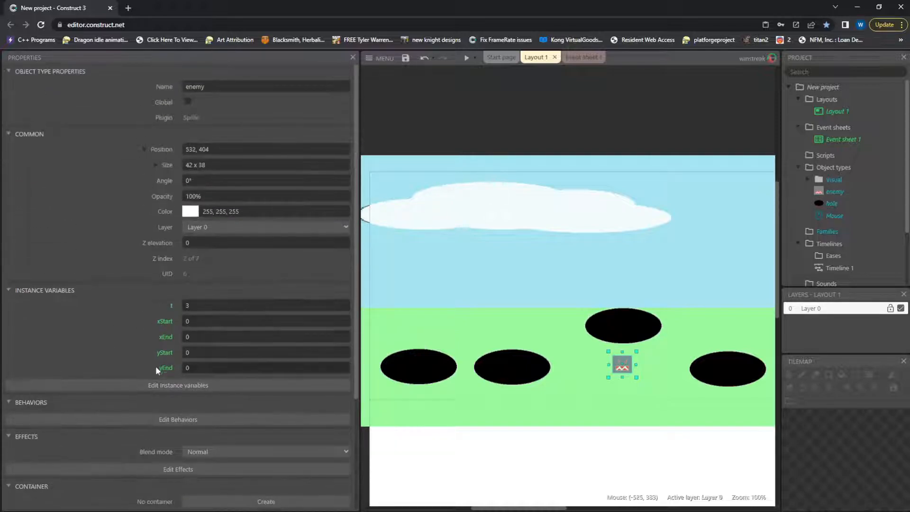
pyautogui.scroll(-3)
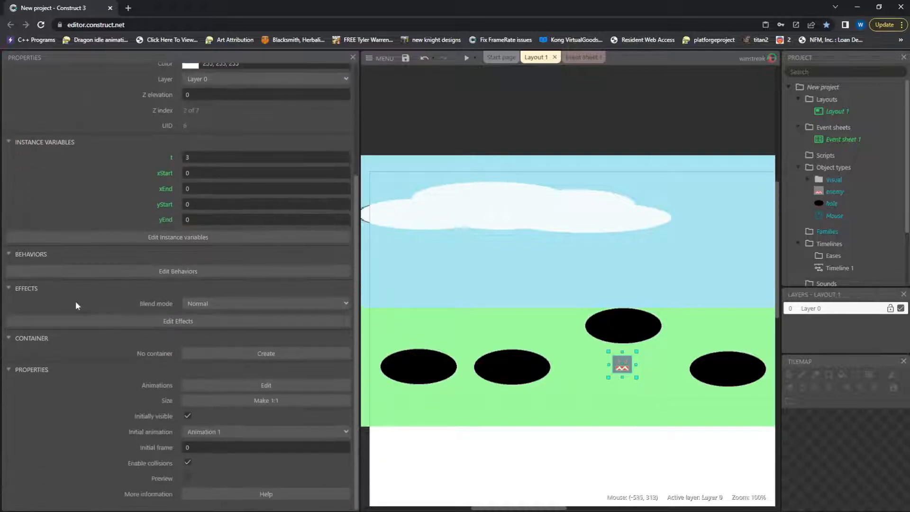
pyautogui.click(622, 366)
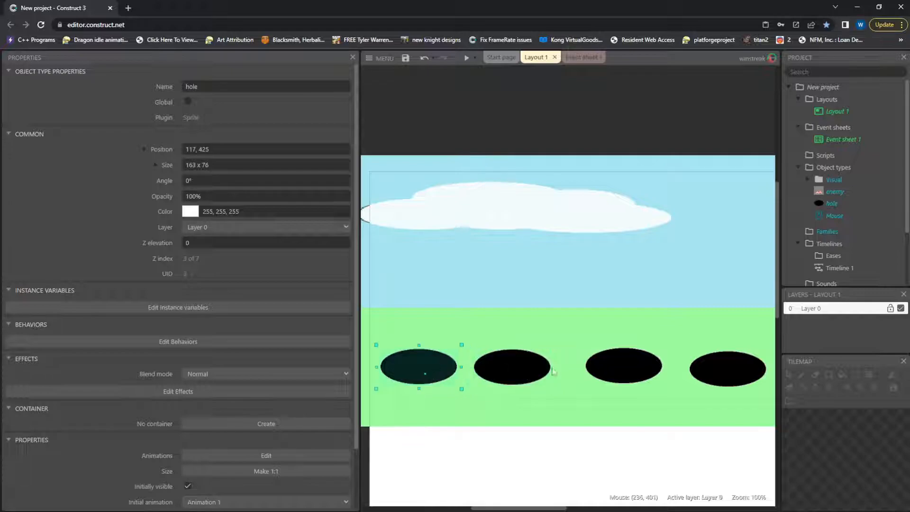
# Select each hole to check its position and nudge the rightmost hole slightly left
pyautogui.click(728, 367)
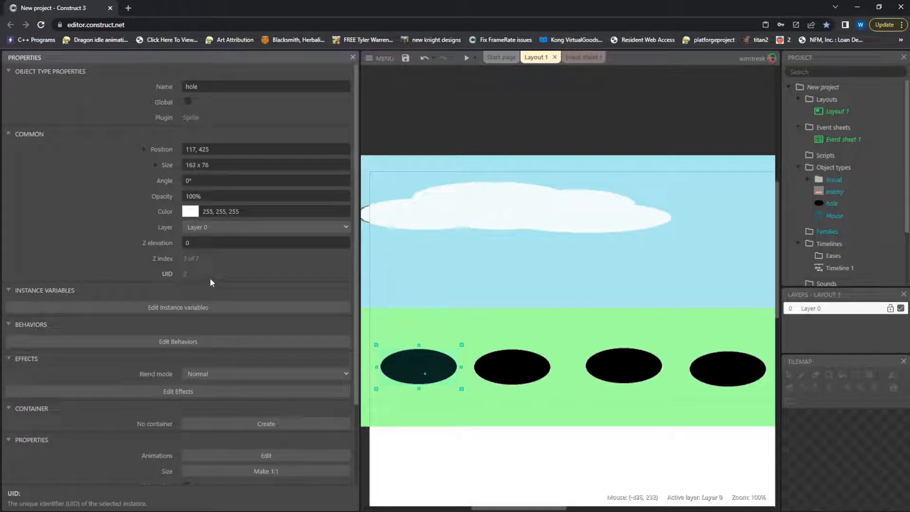
pyautogui.click(623, 366)
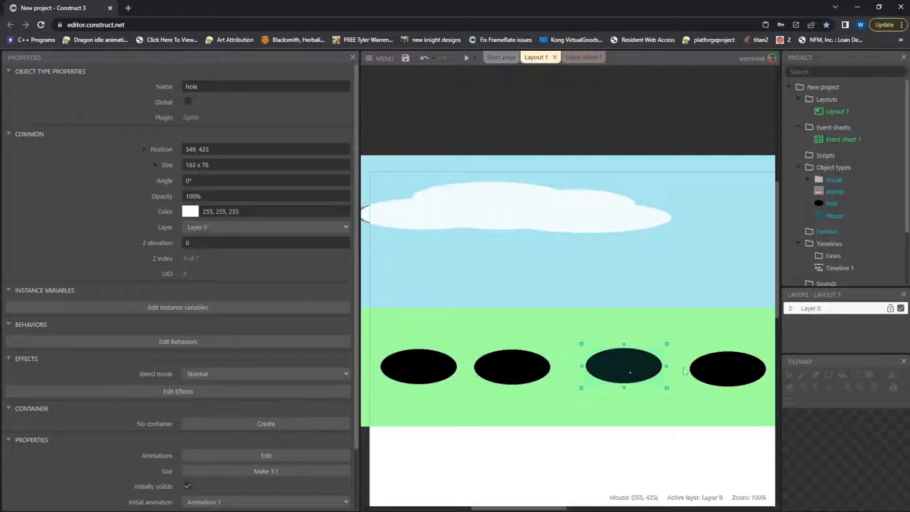
pyautogui.click(419, 366)
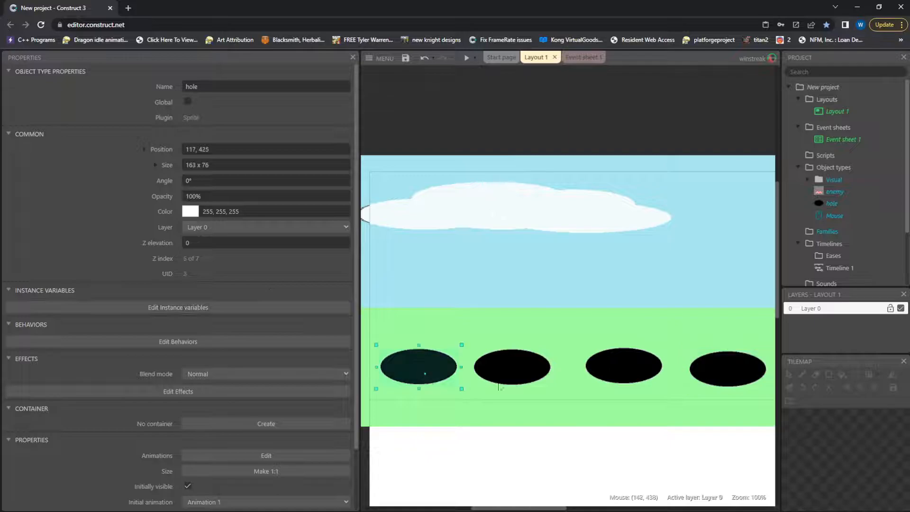
pyautogui.click(726, 367)
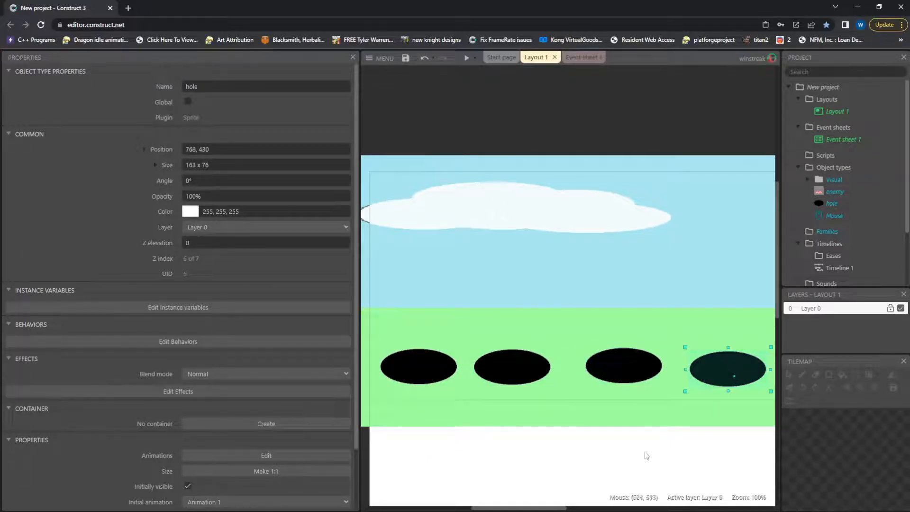
pyautogui.moveTo(727, 368); pyautogui.dragTo(718, 367)
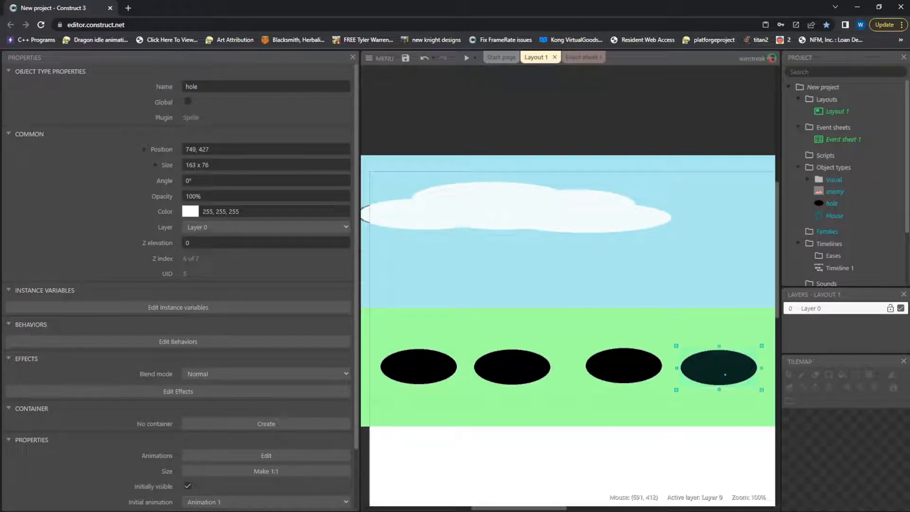
pyautogui.moveTo(719, 366); pyautogui.dragTo(729, 368)
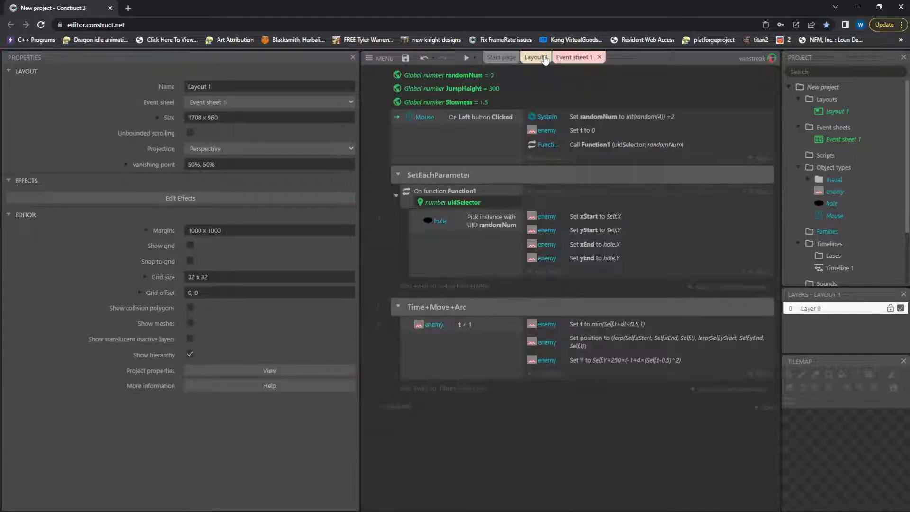
pyautogui.click(575, 57)
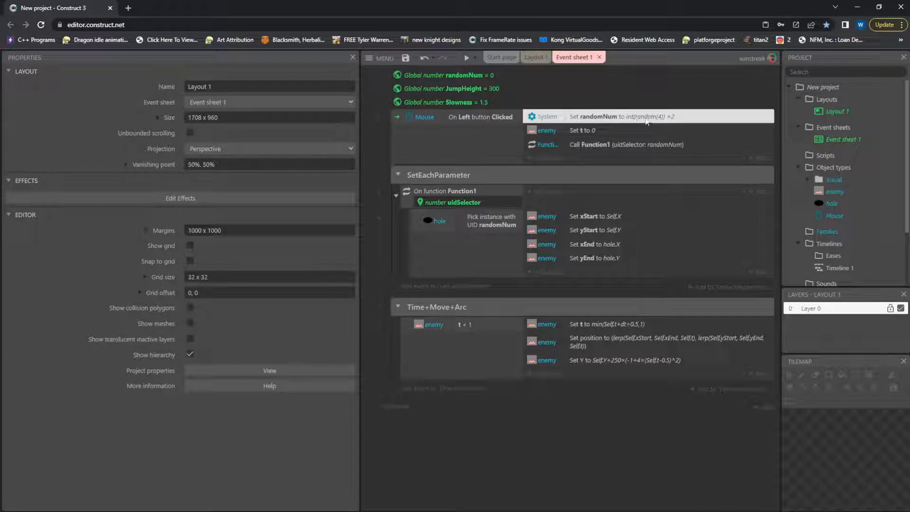
pyautogui.doubleClick(621, 116)
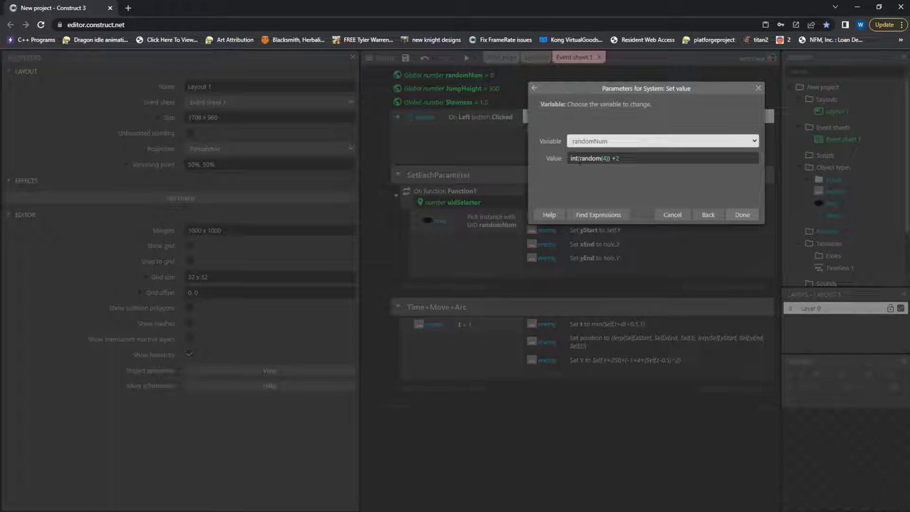
pyautogui.click(661, 158)
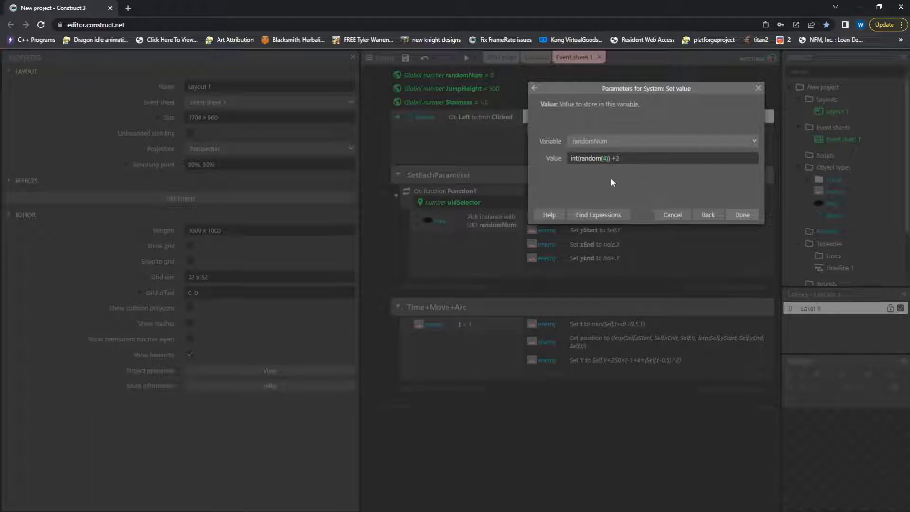
pyautogui.moveTo(625, 190)
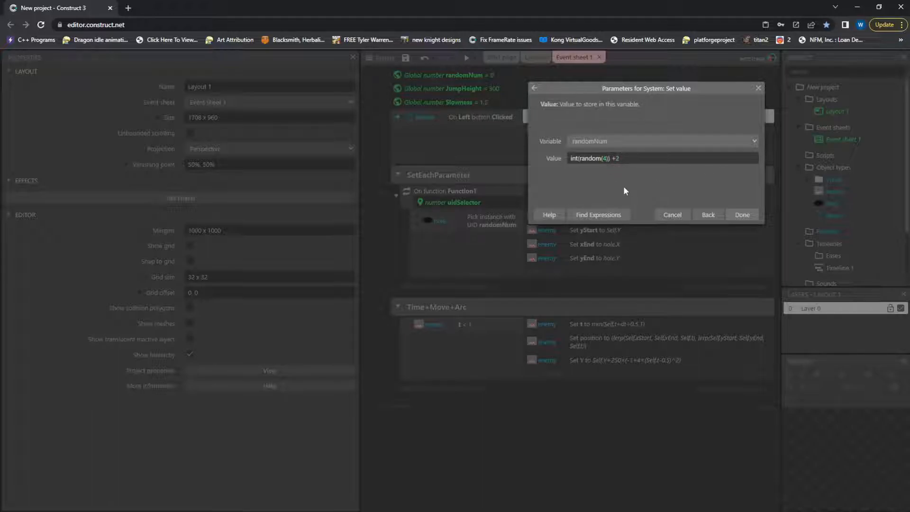
pyautogui.click(742, 214)
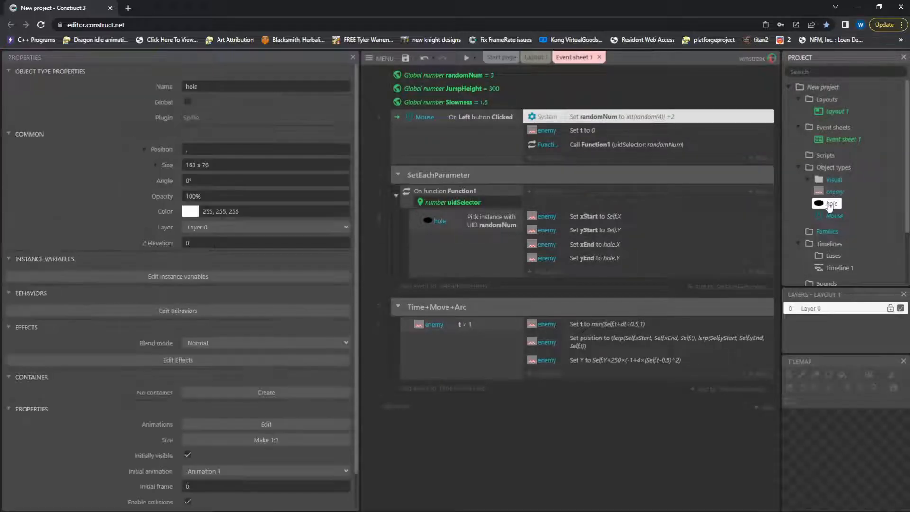
pyautogui.click(535, 57)
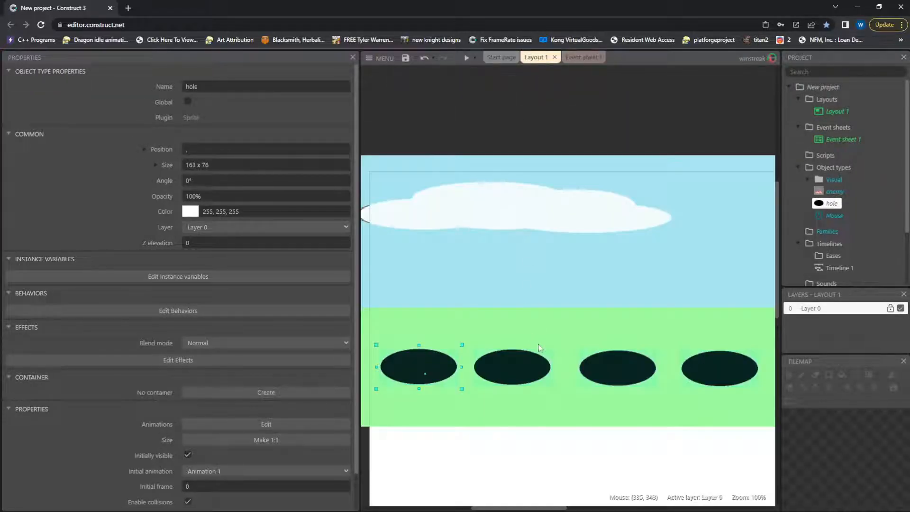
pyautogui.click(512, 366)
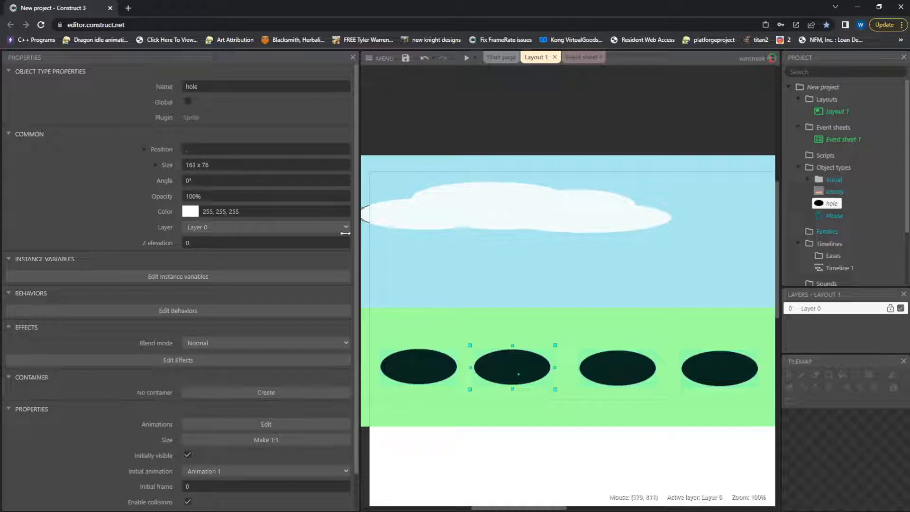
pyautogui.scroll(-3)
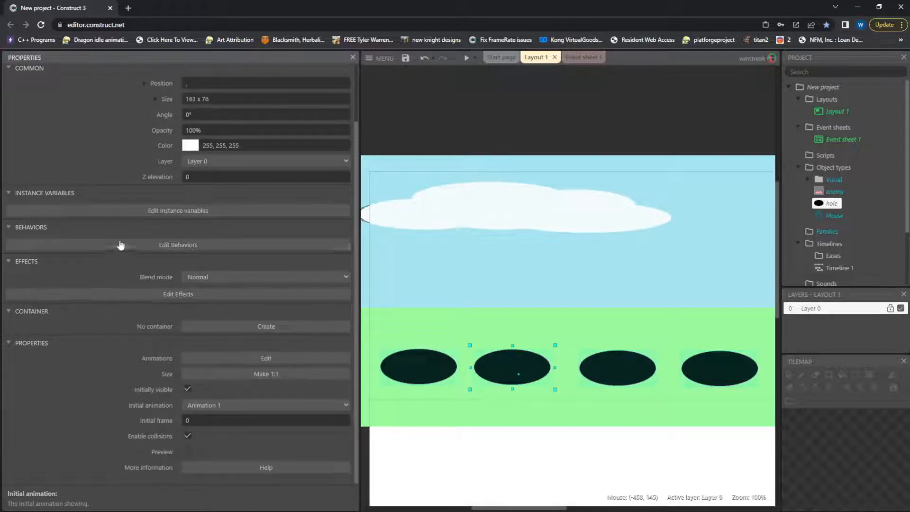
pyautogui.click(417, 366)
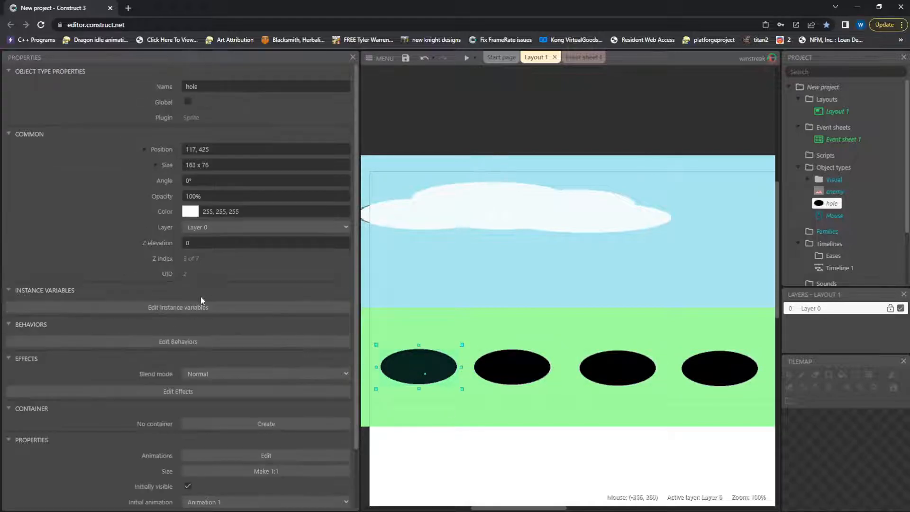
pyautogui.scroll(-3)
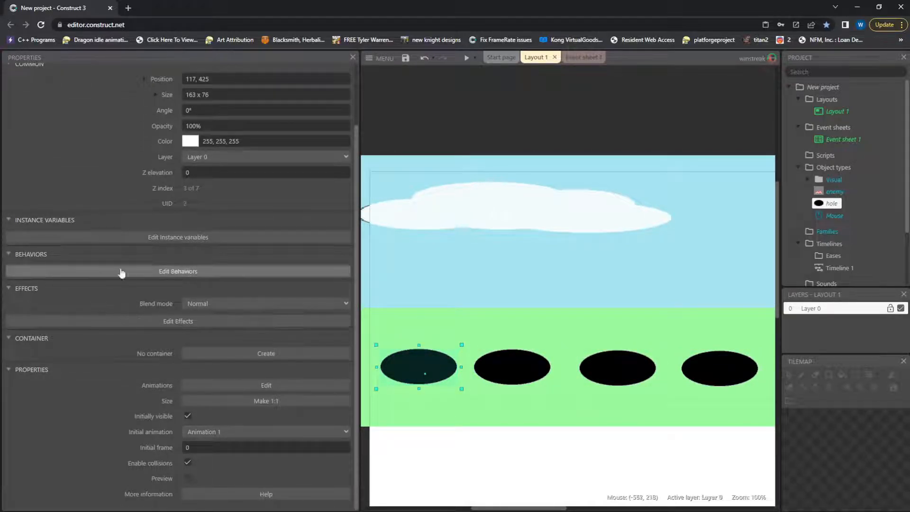
pyautogui.click(511, 367)
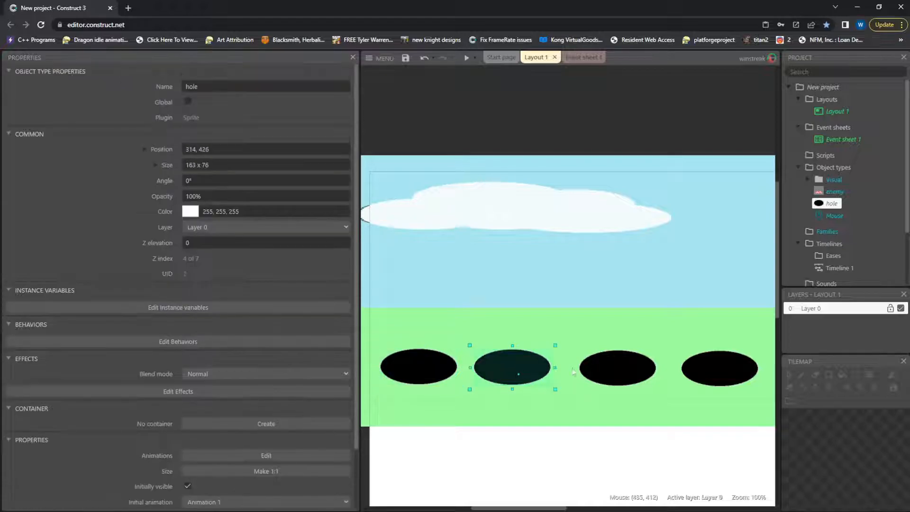
pyautogui.click(720, 368)
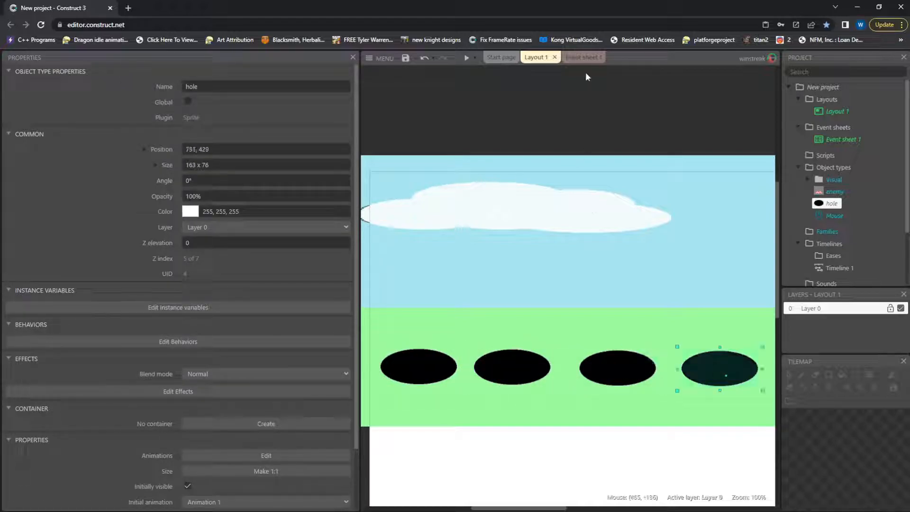
pyautogui.click(576, 57)
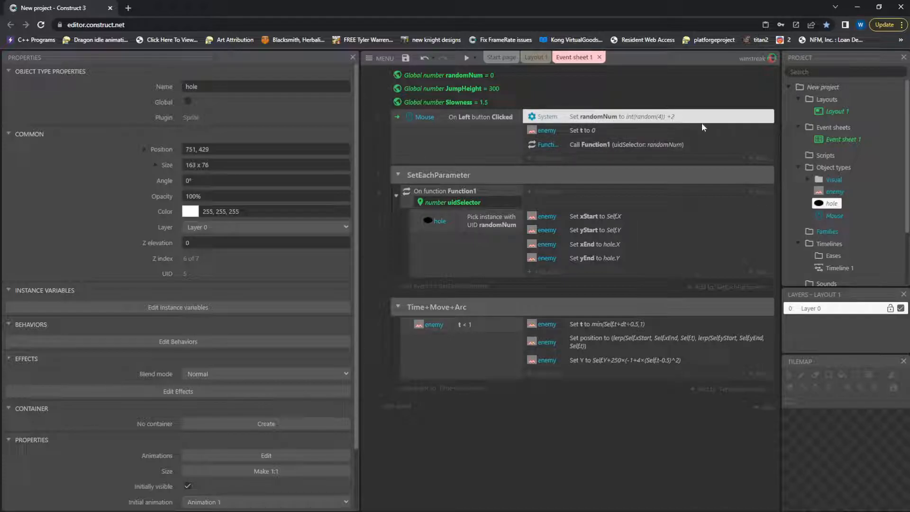
pyautogui.moveTo(596, 125)
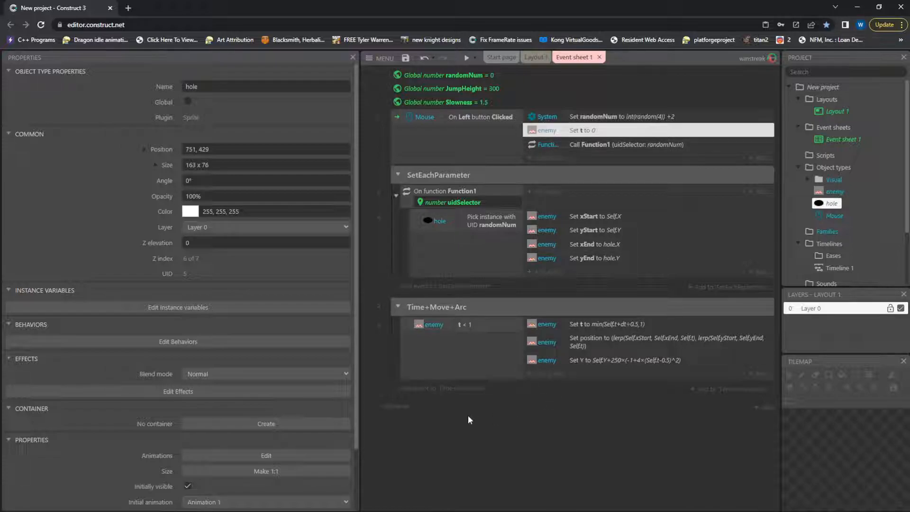
pyautogui.moveTo(510, 417)
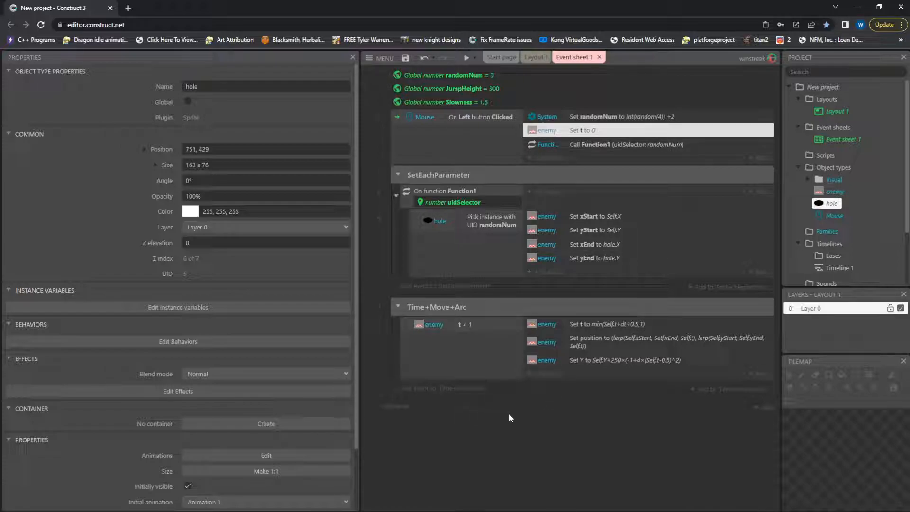
pyautogui.moveTo(569, 420)
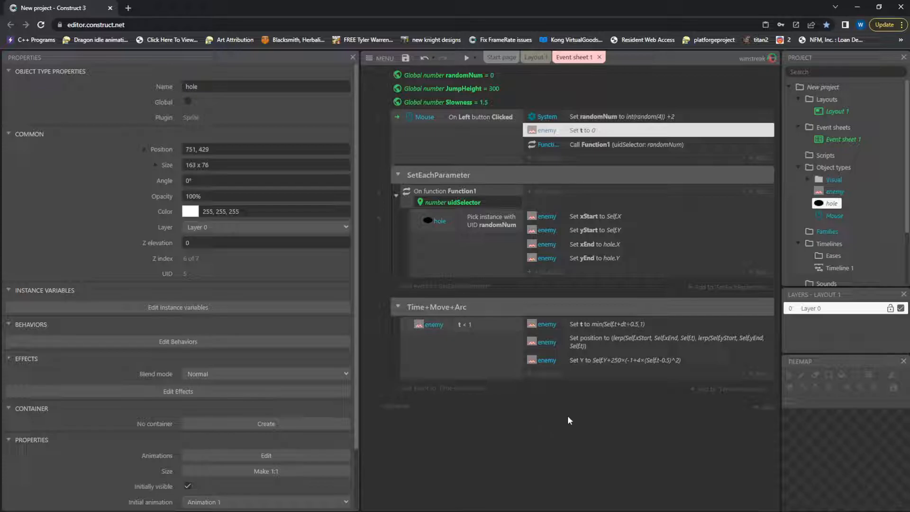
pyautogui.moveTo(475, 282)
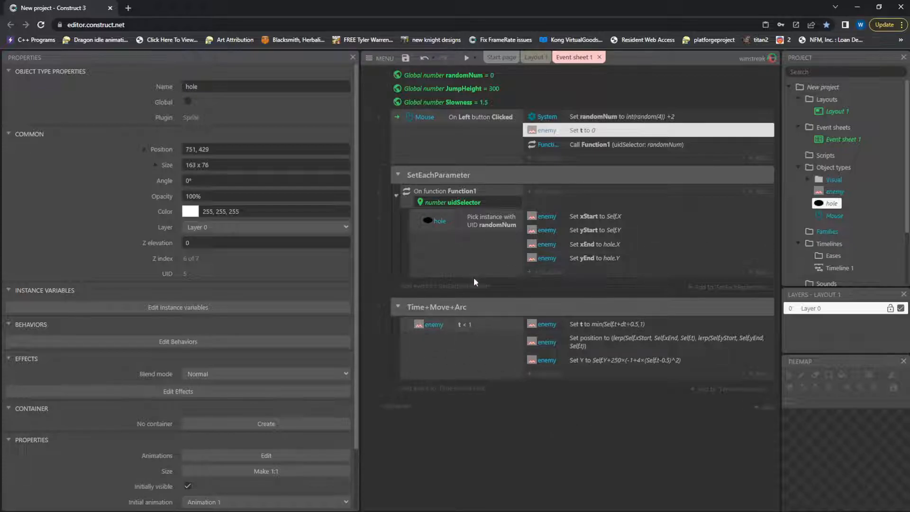
pyautogui.moveTo(382, 236)
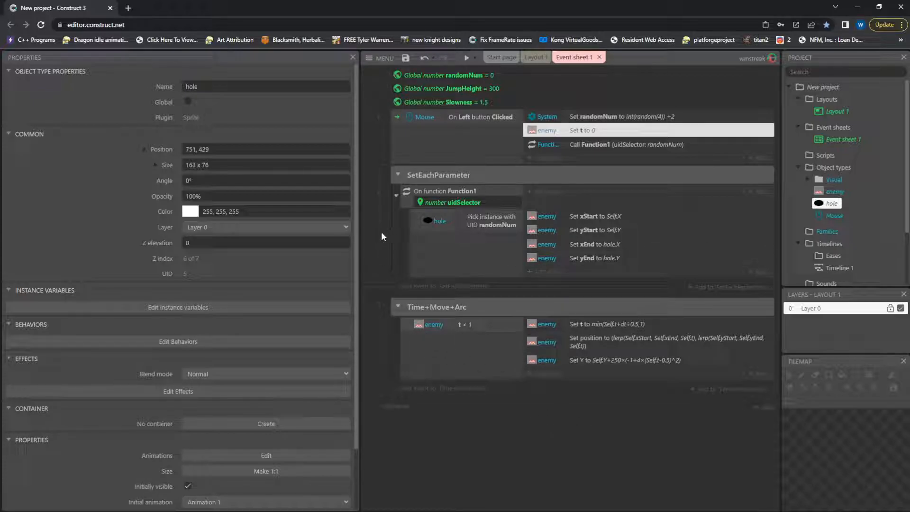
pyautogui.moveTo(363, 272)
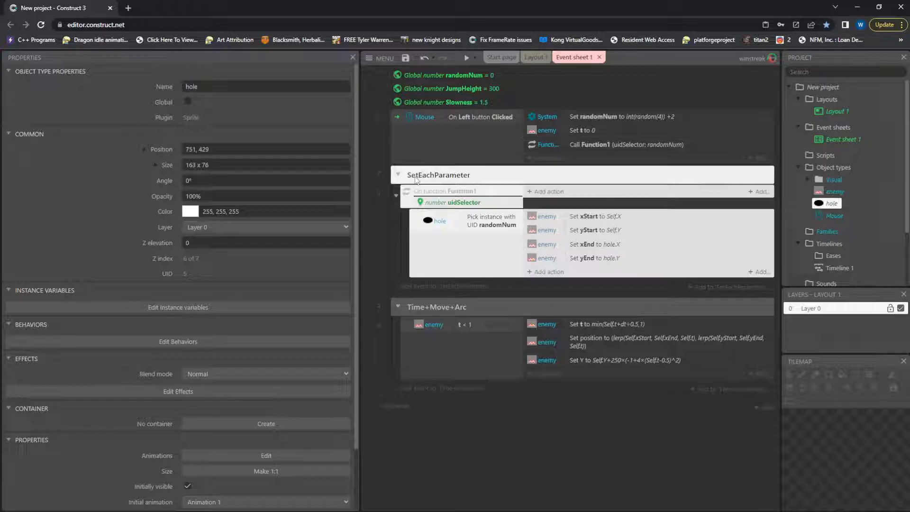
pyautogui.moveTo(496, 160)
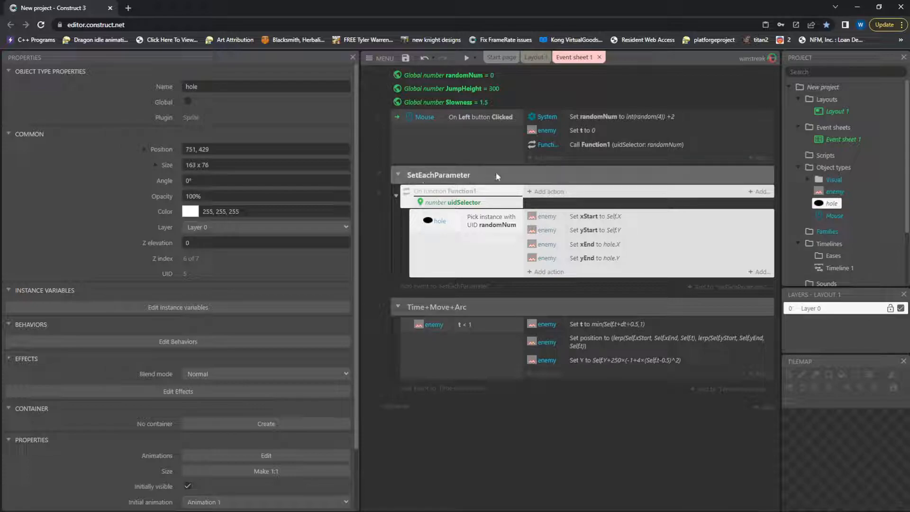
pyautogui.moveTo(722, 415)
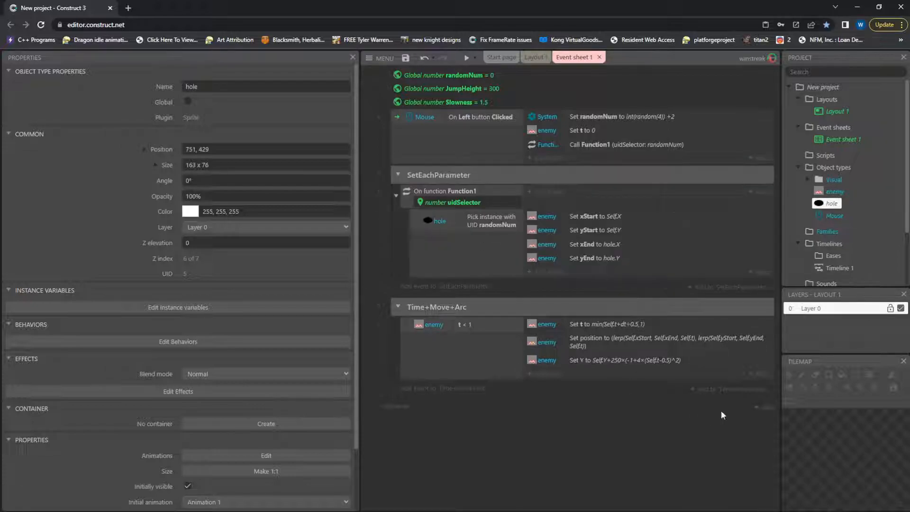
# Review the hole pick-by-UID condition and yEnd action, then inspect the enemy object's instance variables
pyautogui.rightClick(722, 415)
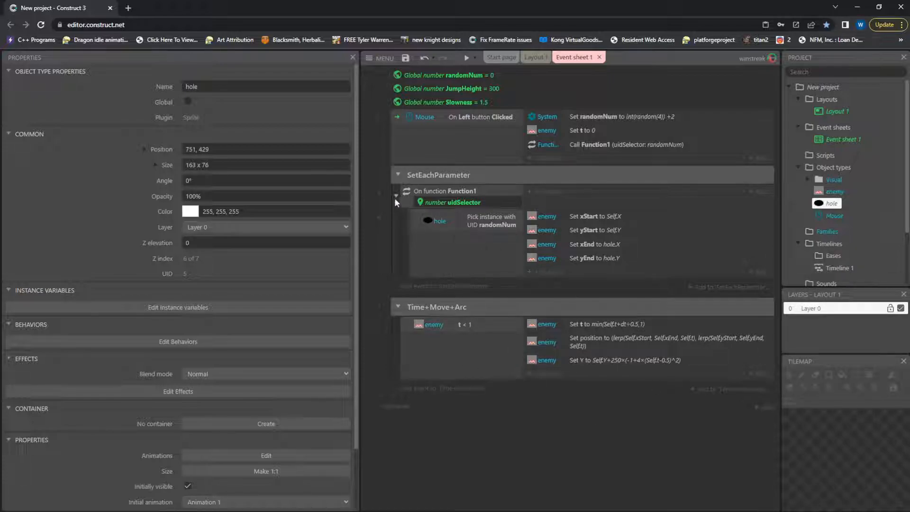
pyautogui.click(453, 202)
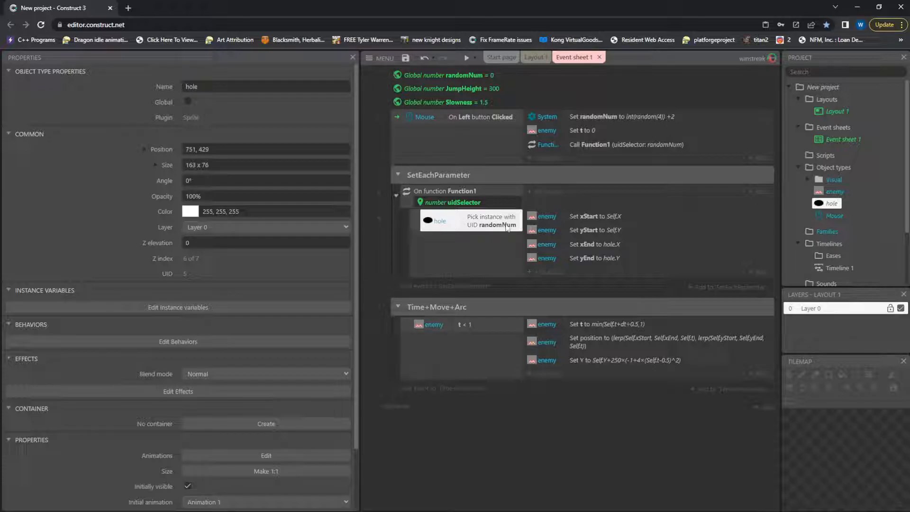
pyautogui.moveTo(496, 236)
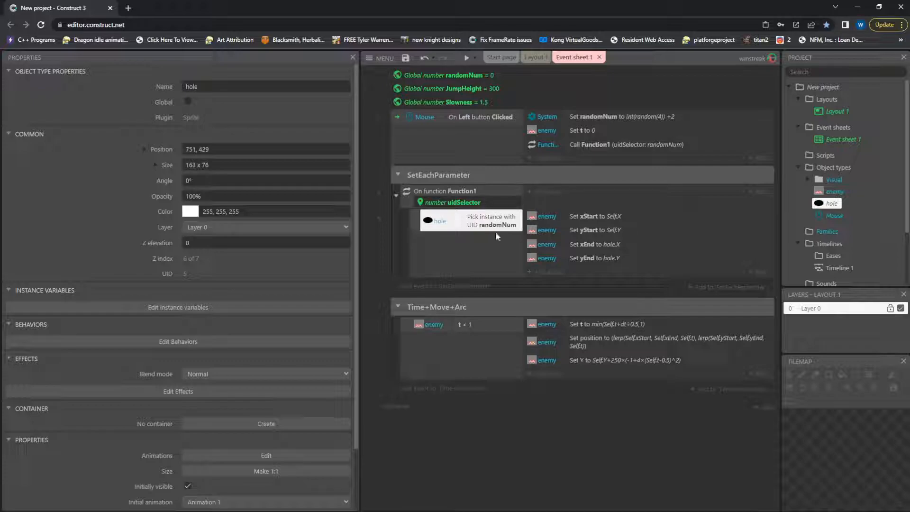
pyautogui.moveTo(447, 273)
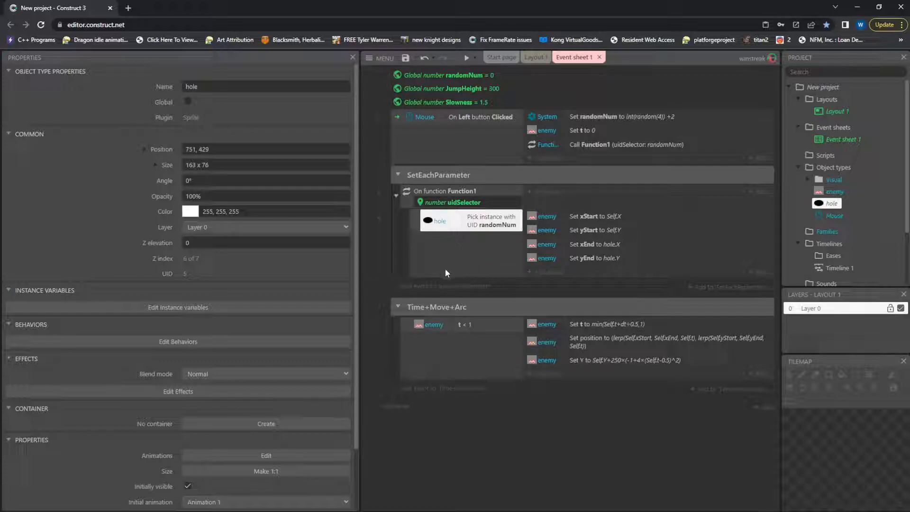
pyautogui.click(595, 216)
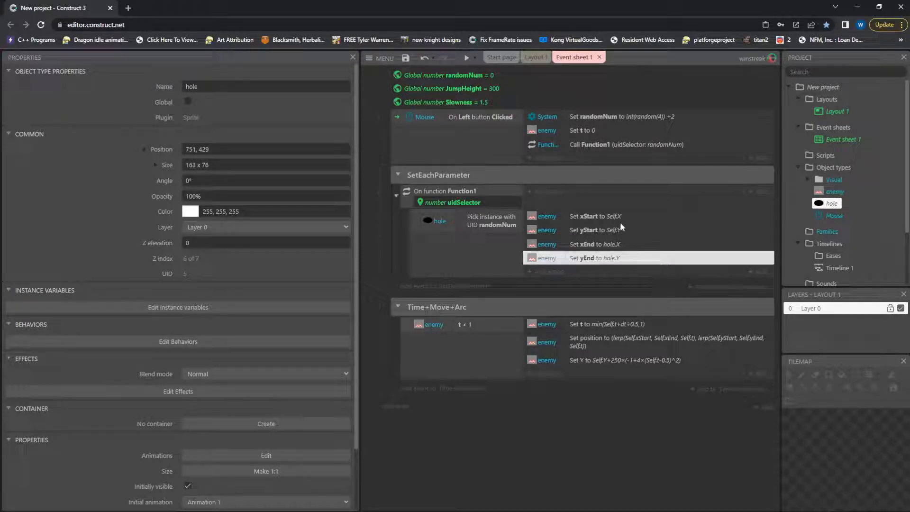
pyautogui.click(835, 191)
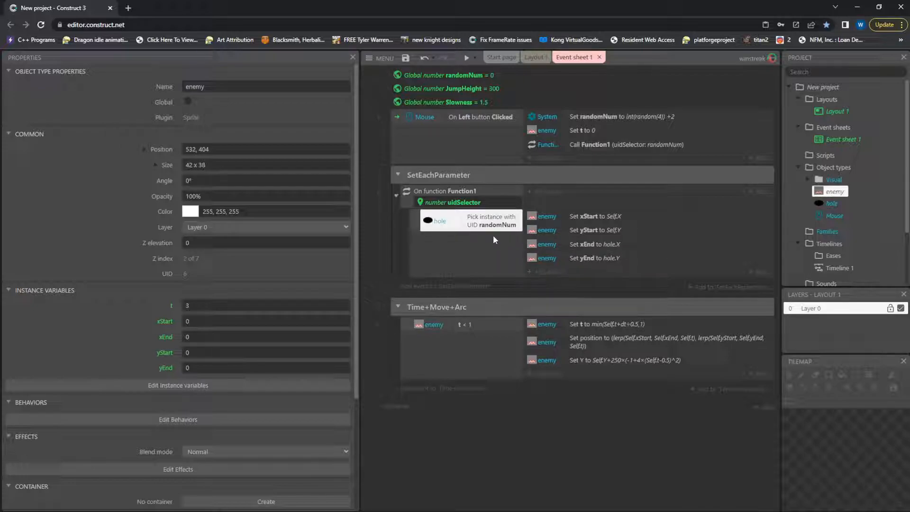
pyautogui.click(596, 216)
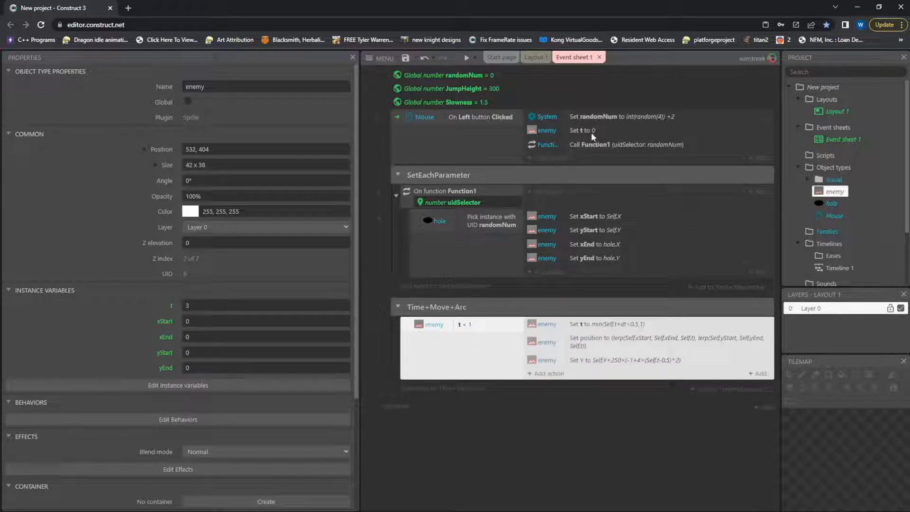
pyautogui.moveTo(468, 344)
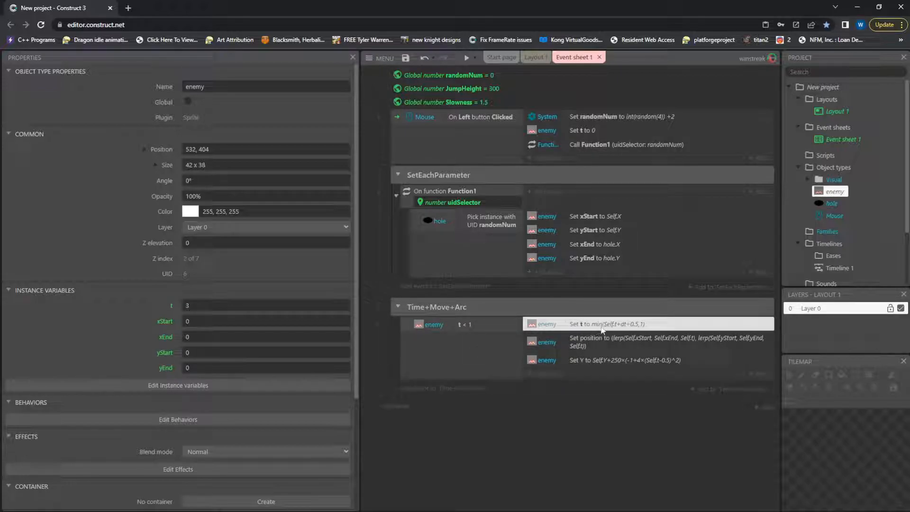
pyautogui.moveTo(557, 330)
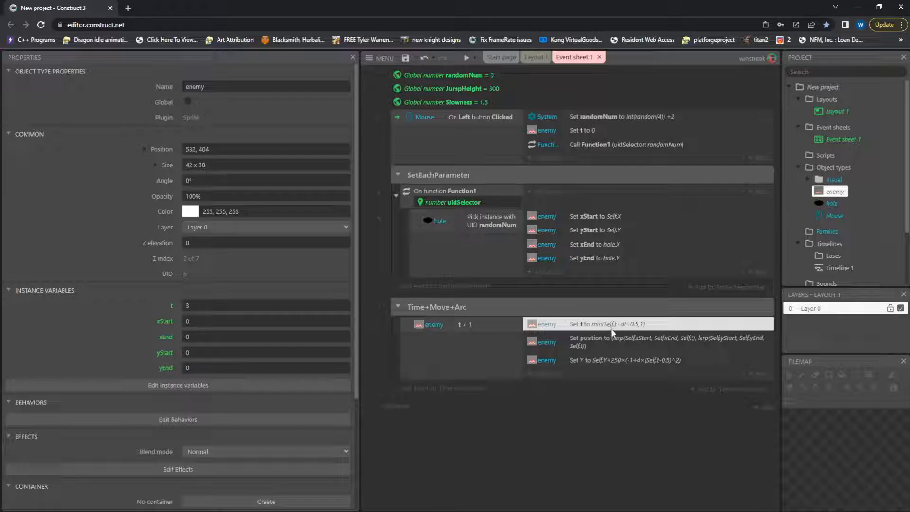
pyautogui.moveTo(628, 337)
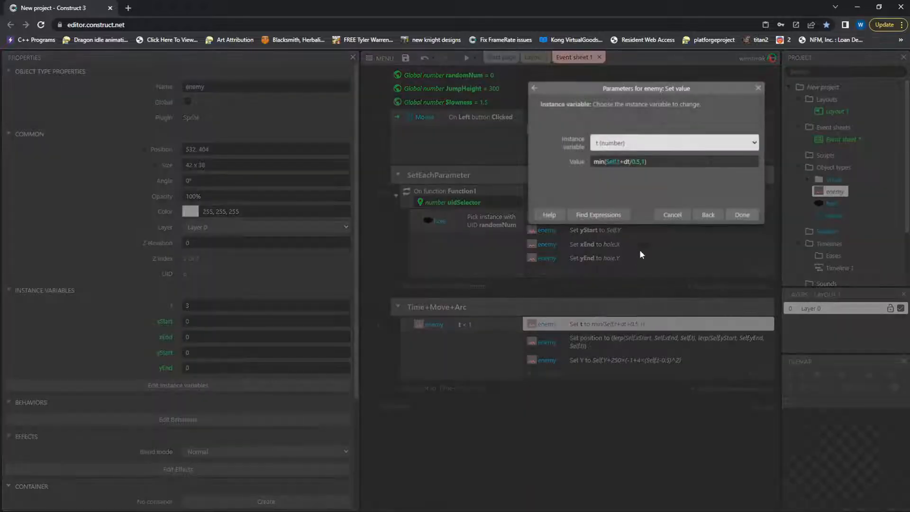
pyautogui.click(632, 161)
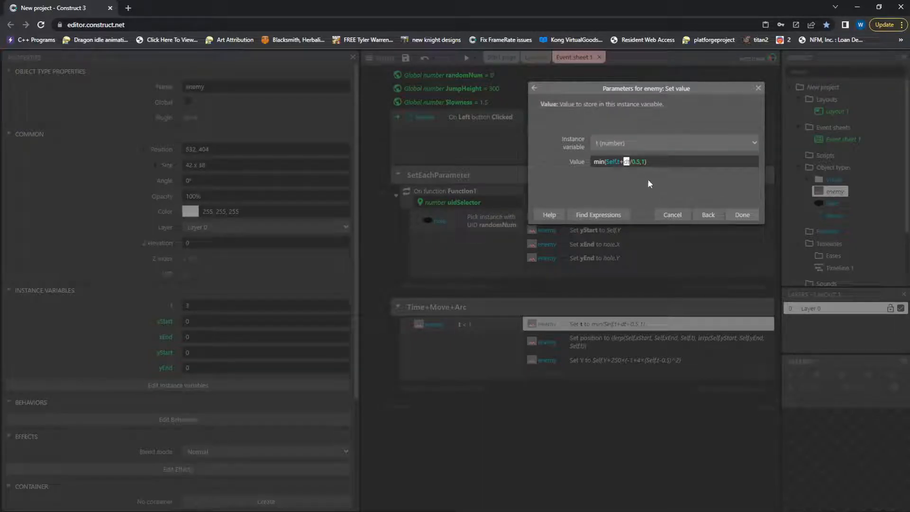
pyautogui.moveTo(672, 214)
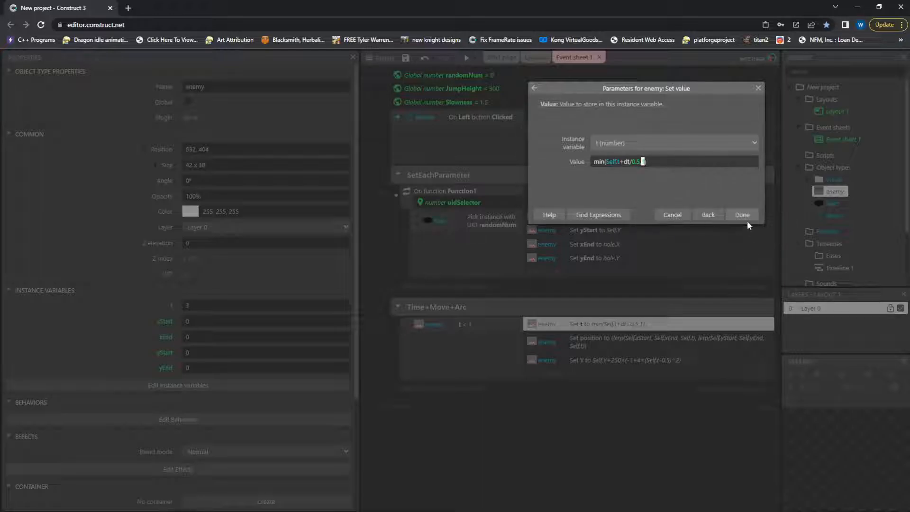
pyautogui.click(742, 214)
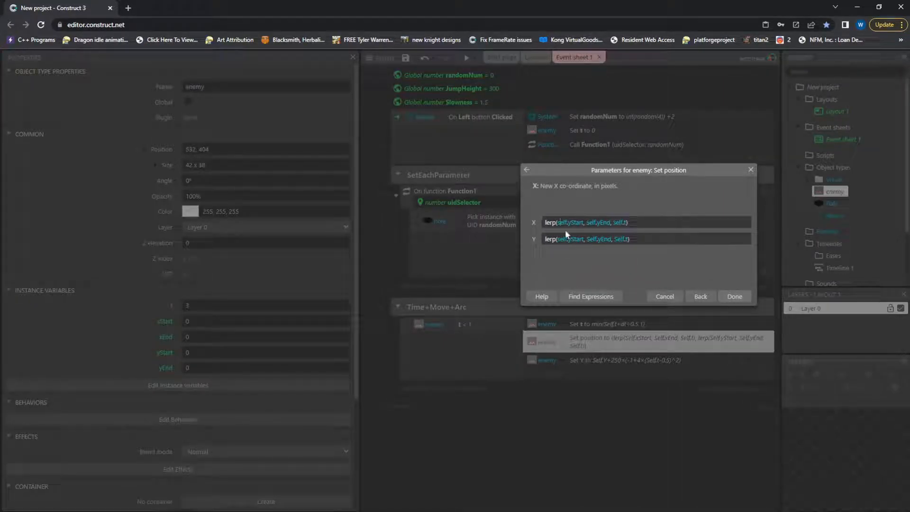
pyautogui.doubleClick(572, 222)
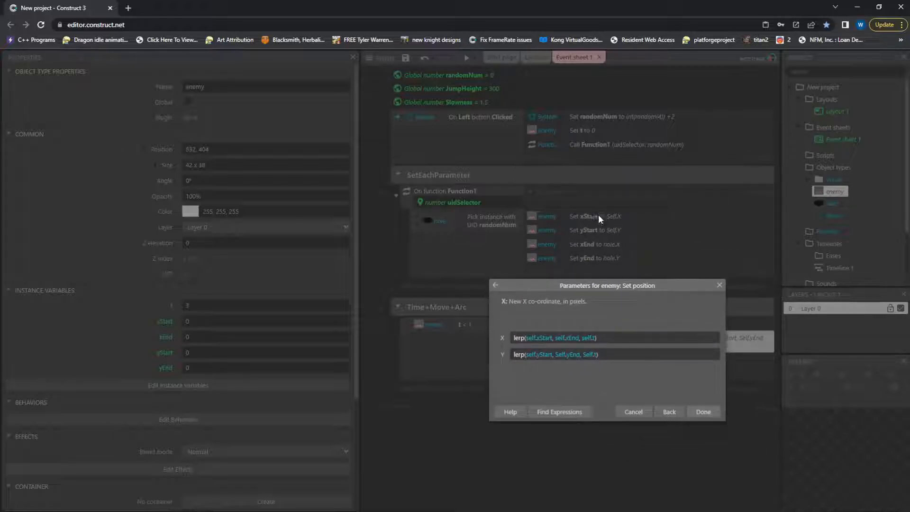
pyautogui.moveTo(604, 252)
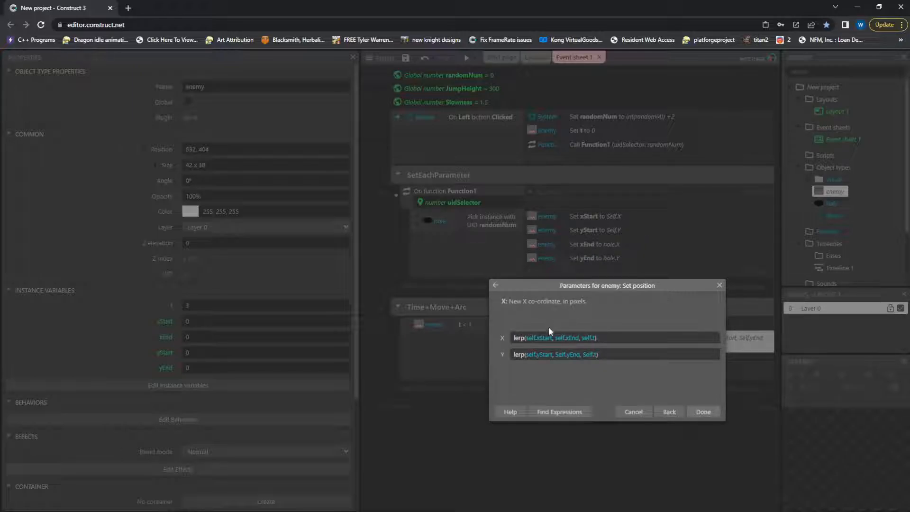
pyautogui.doubleClick(537, 338)
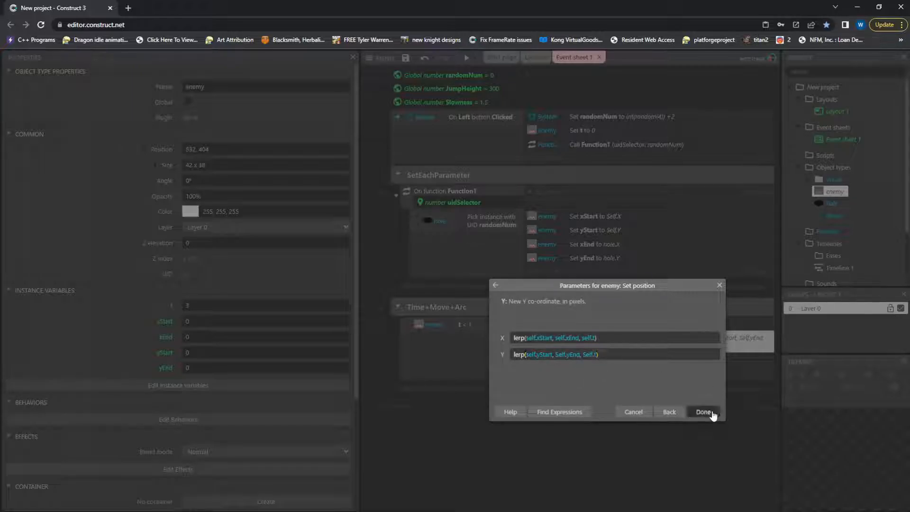
pyautogui.click(704, 412)
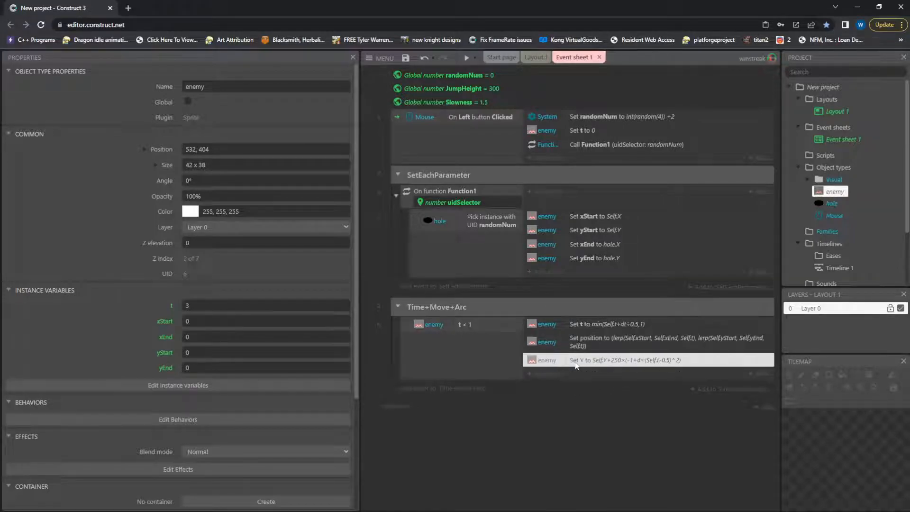
pyautogui.moveTo(589, 370)
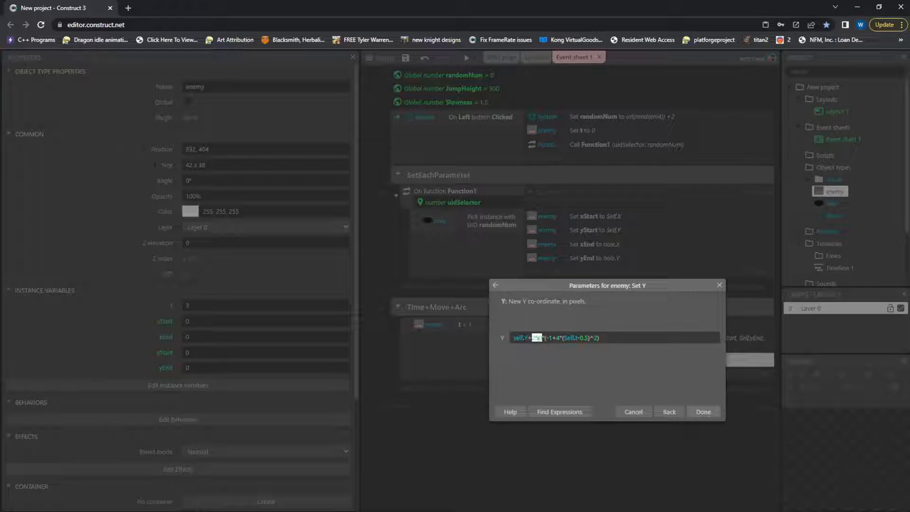
pyautogui.write('250')
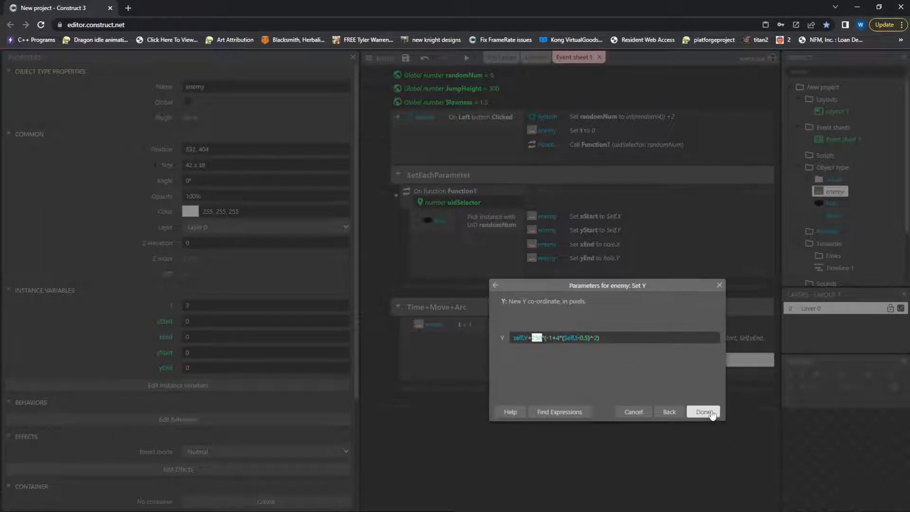
pyautogui.click(702, 412)
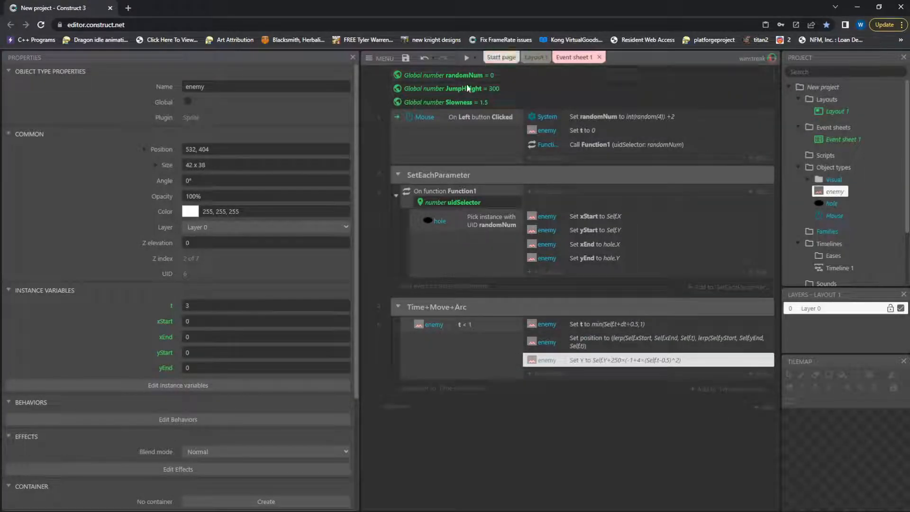
# Change the t action to min(Self.t+dt/Slowness,1) so timing uses the Slowness global
pyautogui.click(467, 58)
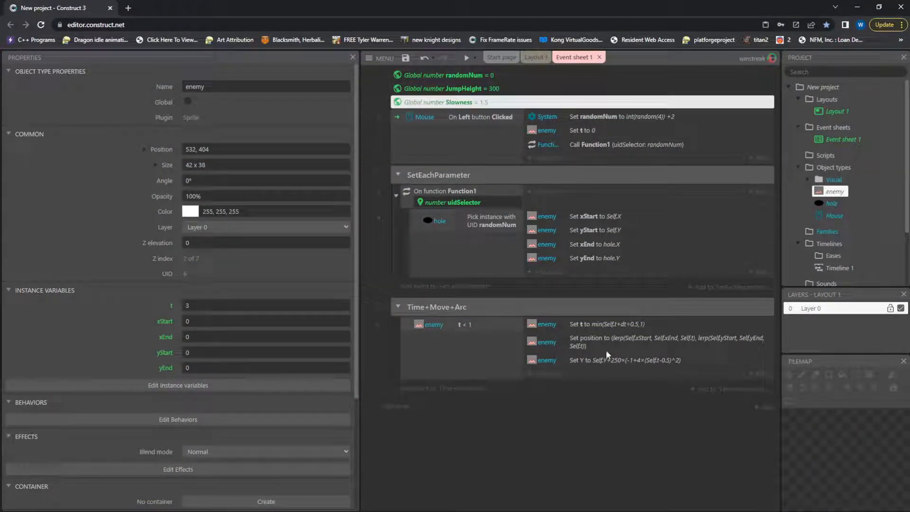
pyautogui.doubleClick(583, 324)
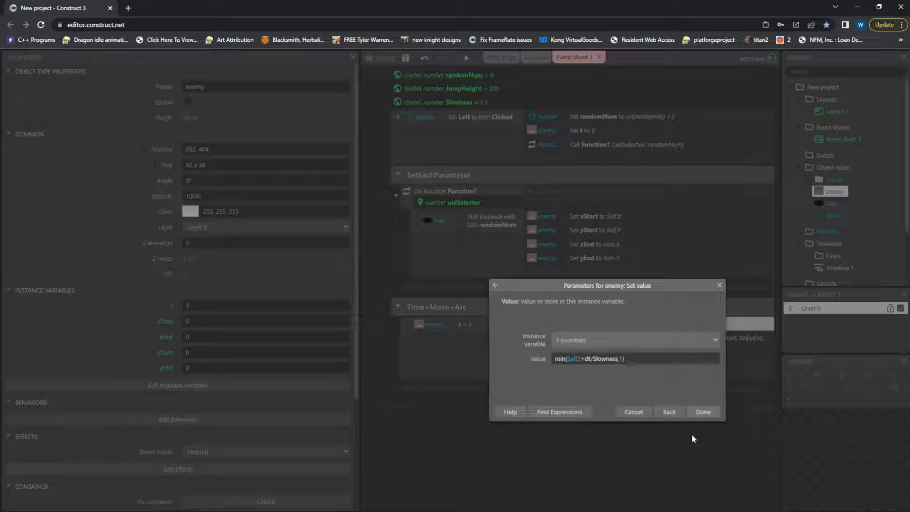
pyautogui.click(702, 412)
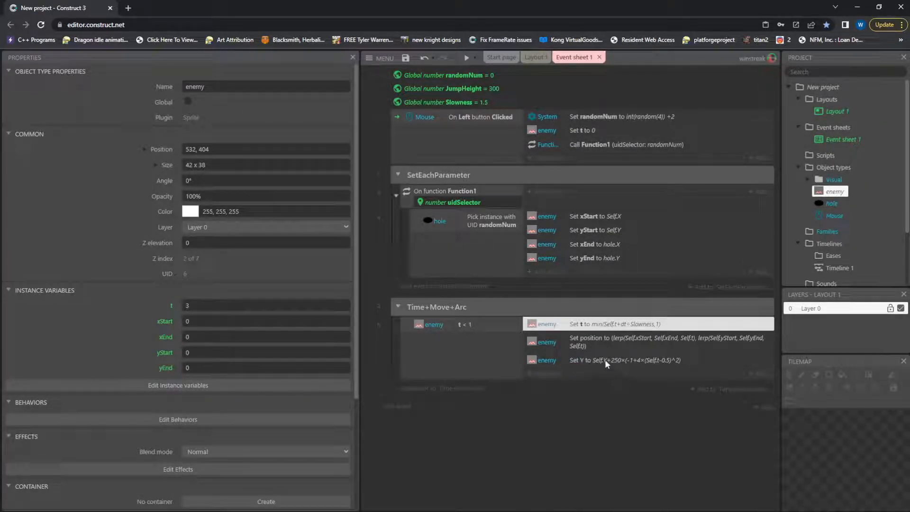
# Replace the fixed 250 arc height in Set Y with the JumpHeight global
pyautogui.doubleClick(624, 360)
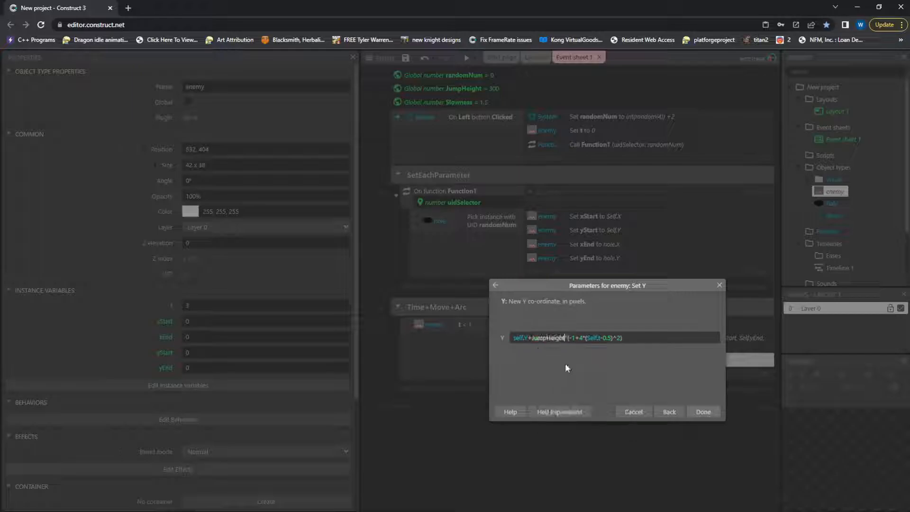
pyautogui.click(702, 411)
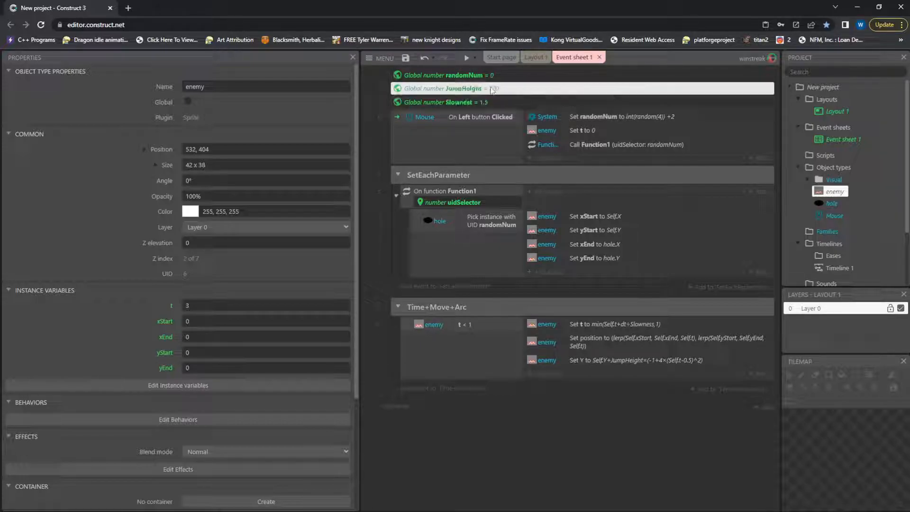
pyautogui.click(467, 58)
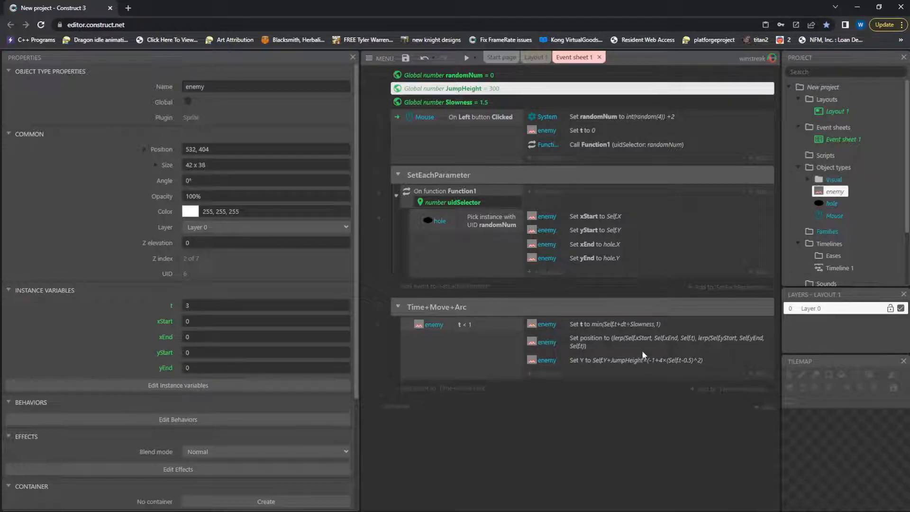
pyautogui.moveTo(618, 456)
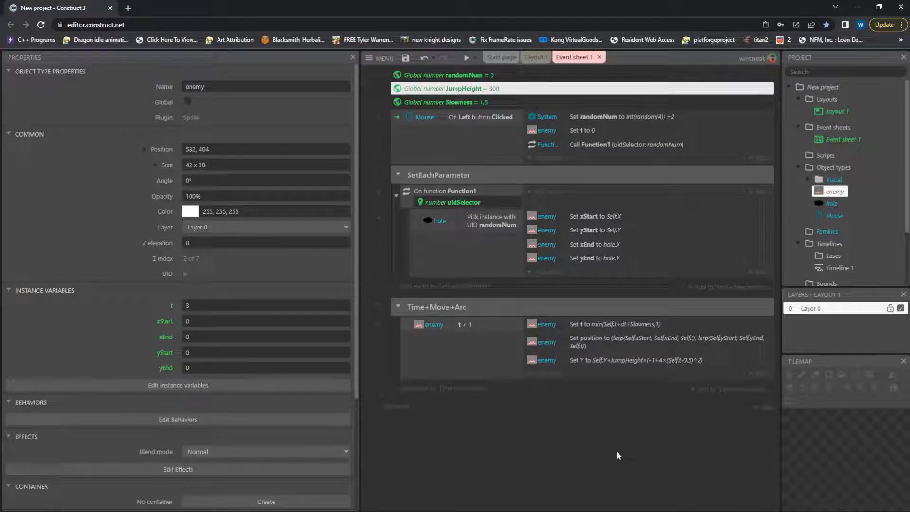
pyautogui.moveTo(455, 442)
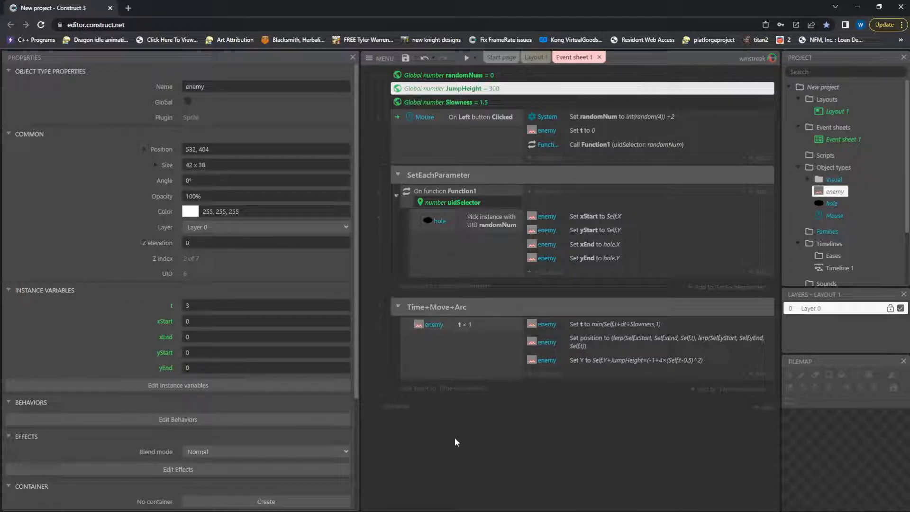